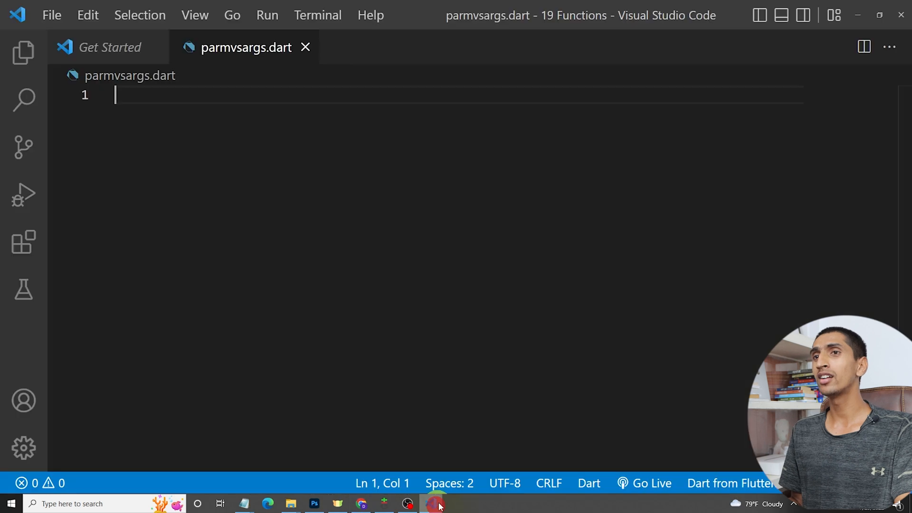
mouse_move(23, 194)
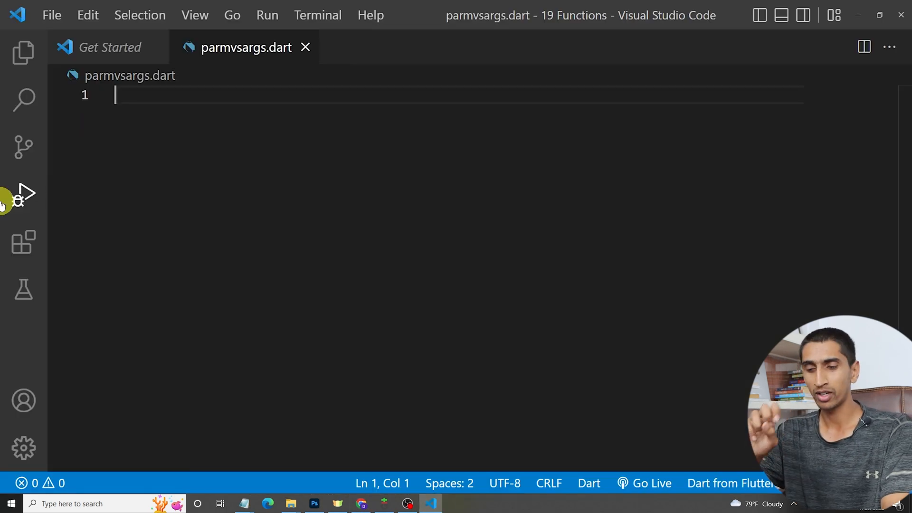
Write void add(int n1, int n2) computing sum = n1 + n2 and printing "The sum is $sum".
text(f)
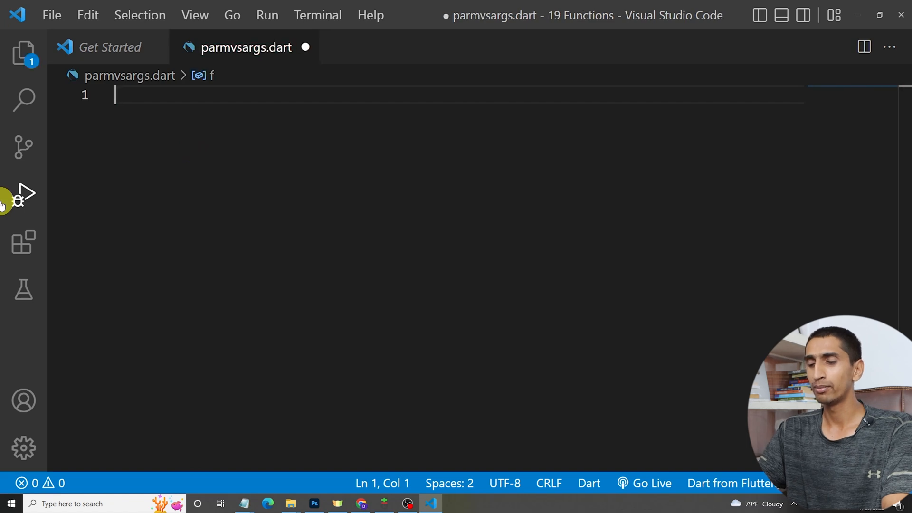
text(void add(int n1, int n2){)
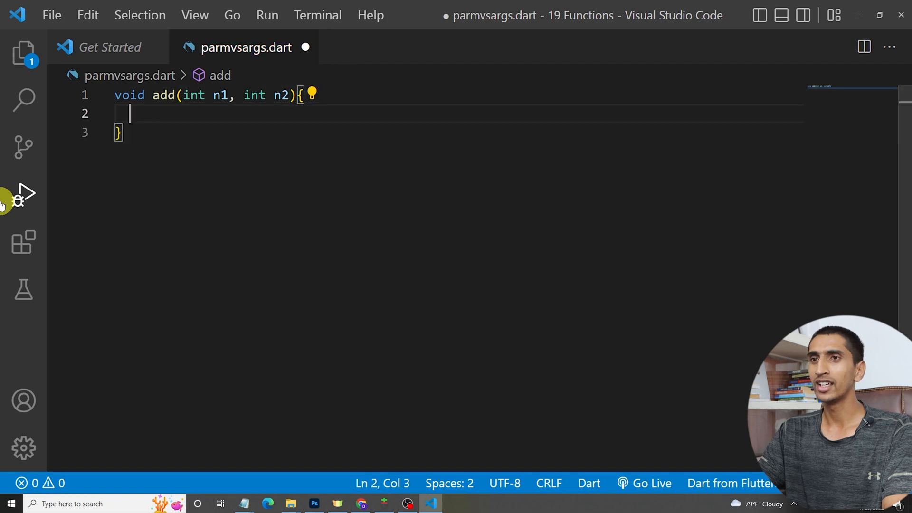
text(int sum =)
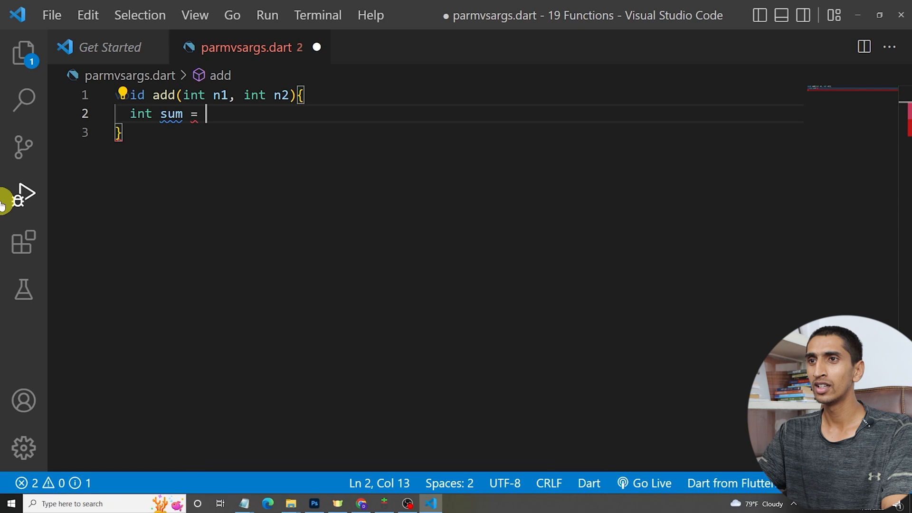
text(n1 + n2;)
text(print("The sum is )
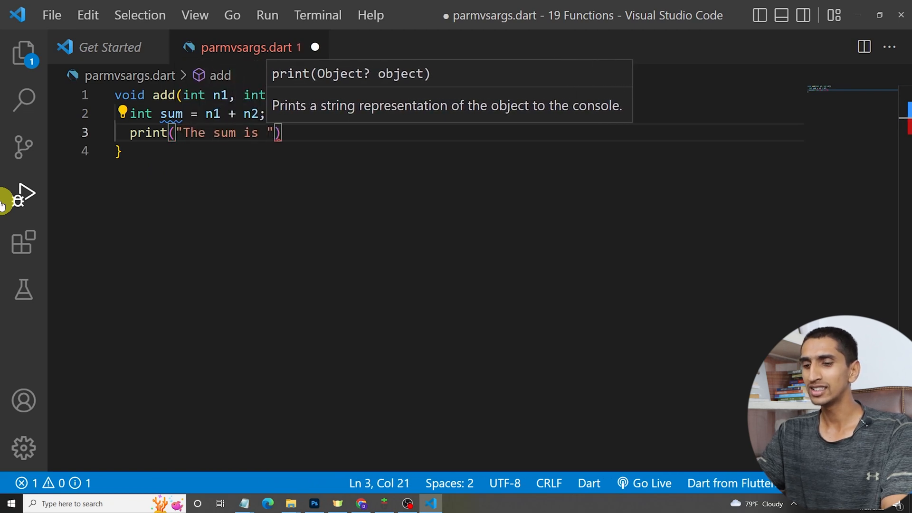
text($sum)
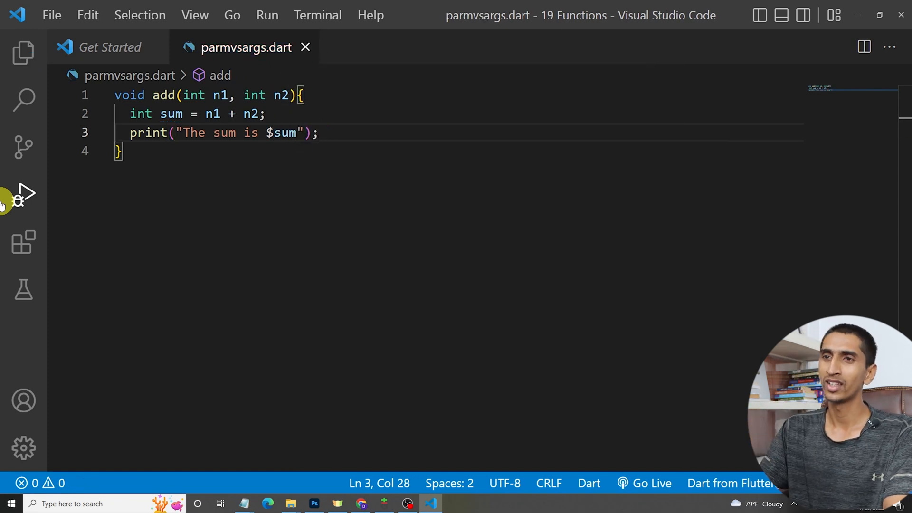
Write void main() calling add(10, 30) below the add function and save.
key(enter)
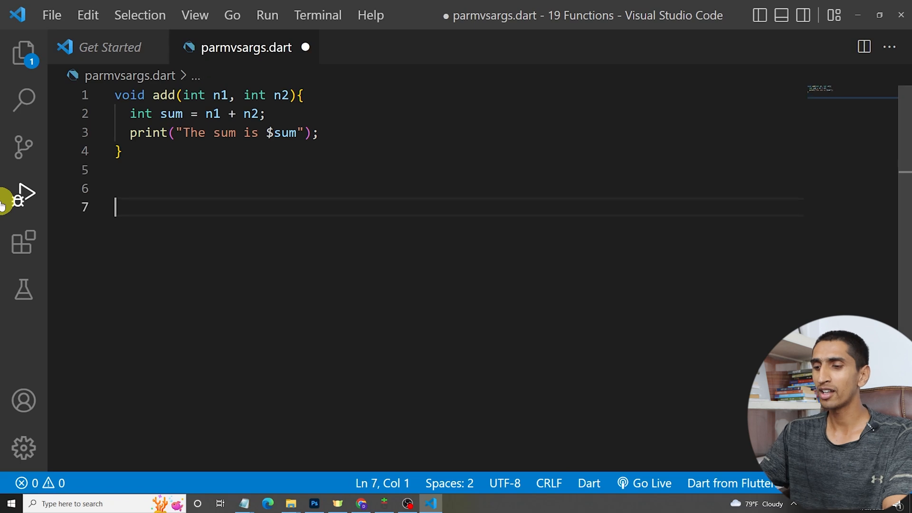
text(void main(){)
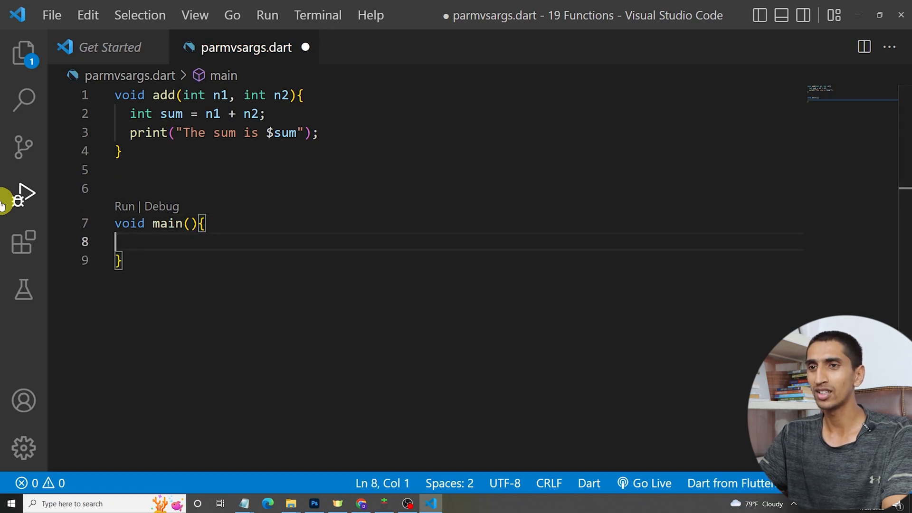
text(add(10, 30);)
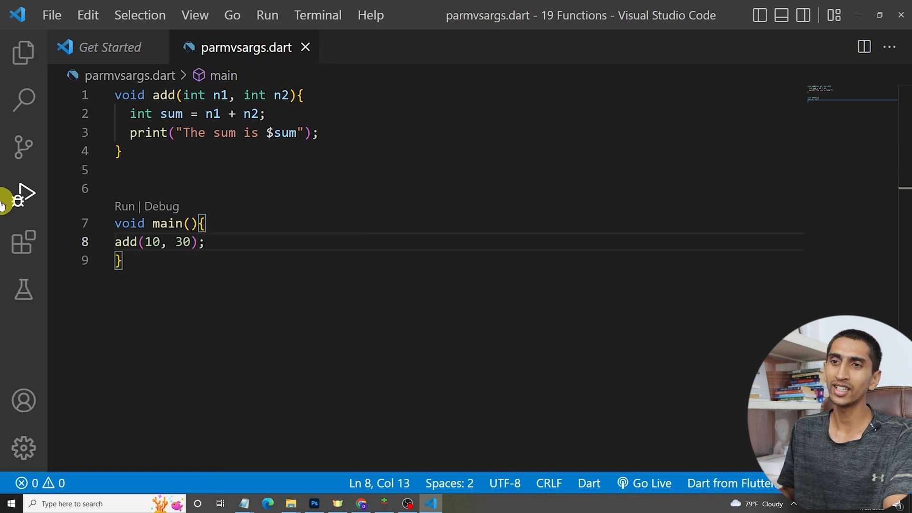
double_click(152, 242)
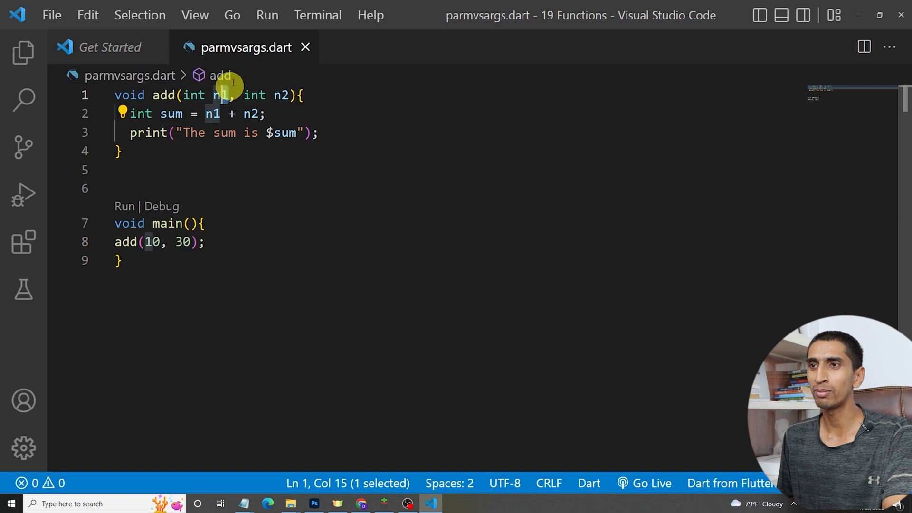
double_click(171, 113)
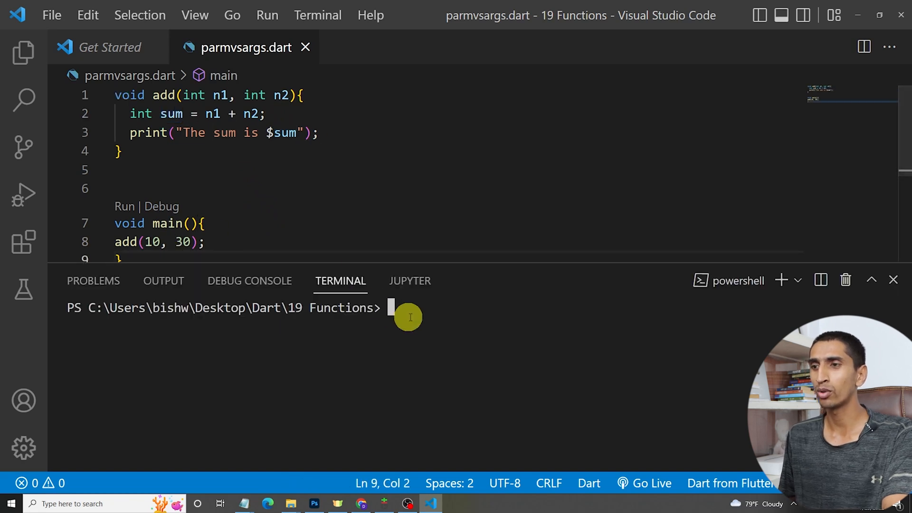
text(clear)
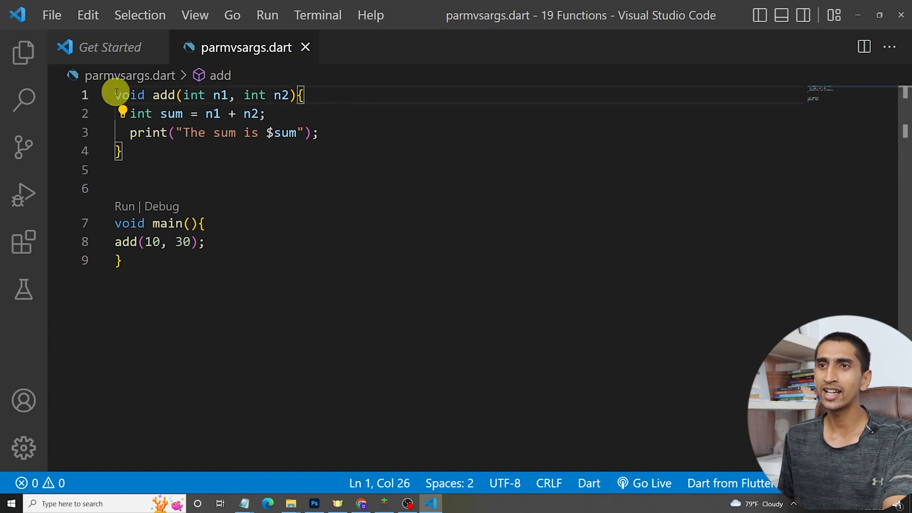
Comment "// n1 and n2 are parameters" on a new line above add.
key(Enter)
text(/)
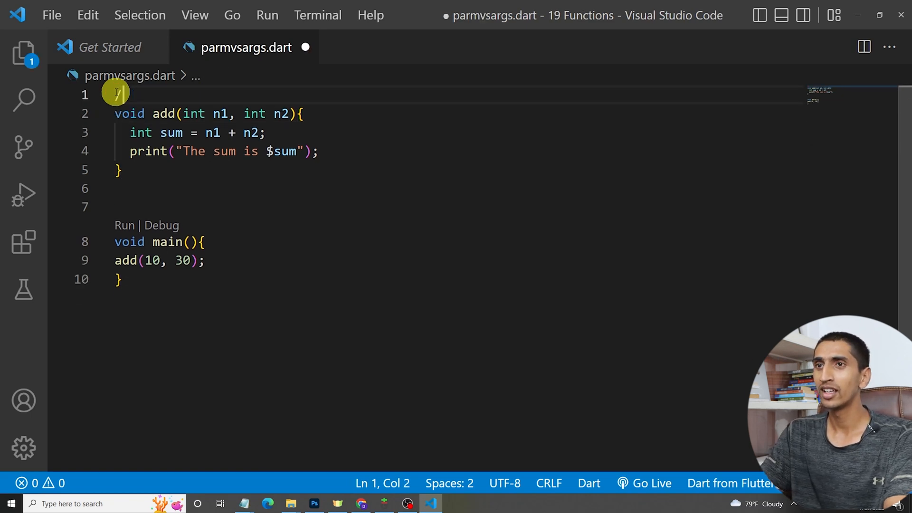
text(n1 and)
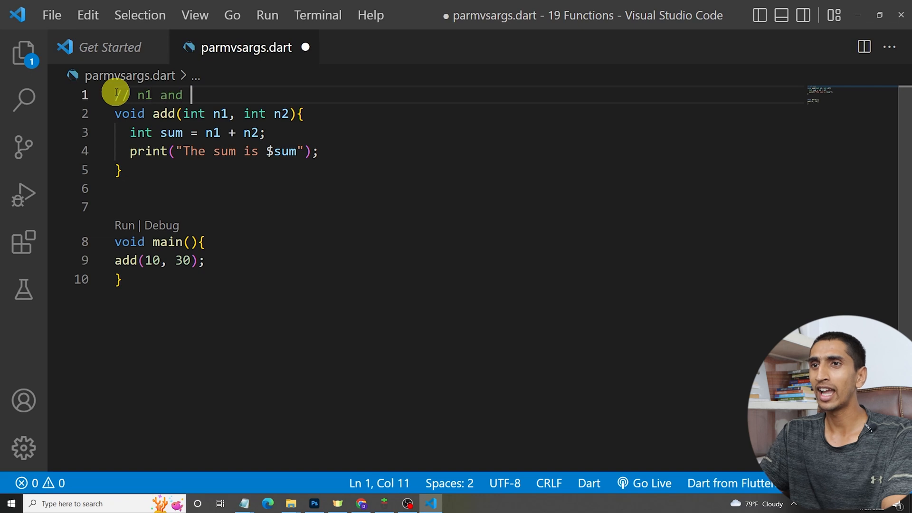
text(n2 are)
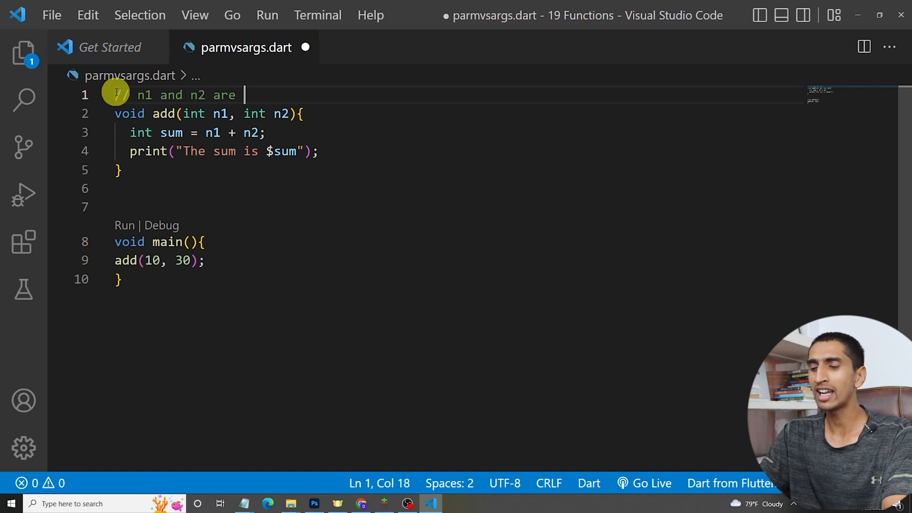
text(paame)
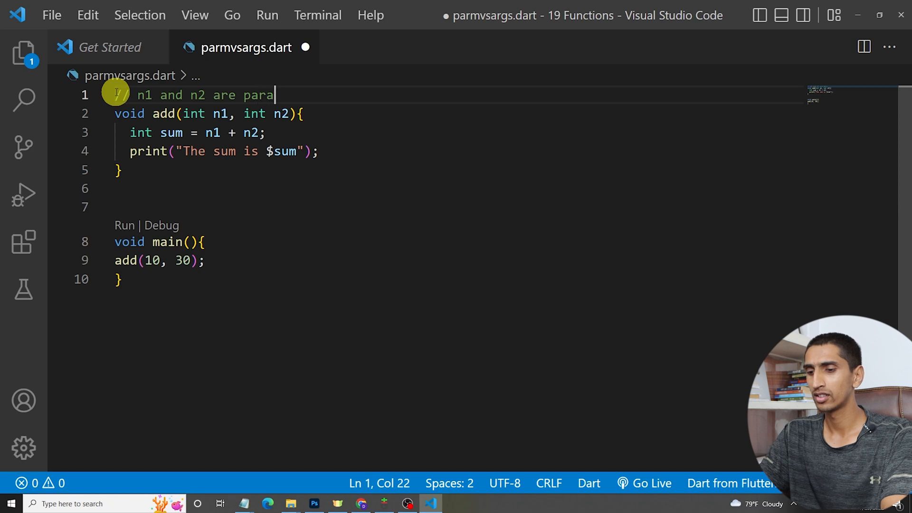
text(meters)
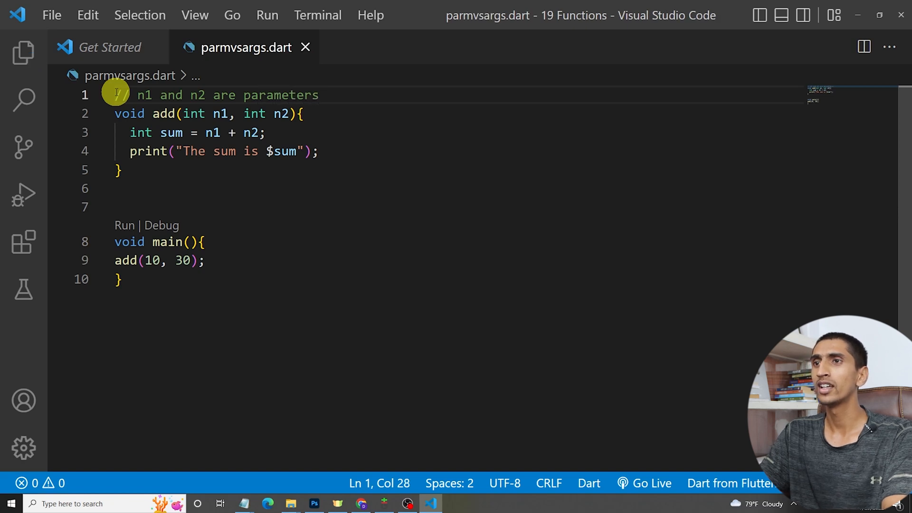
Comment "// 10 and 30 are arguments" inside main and save.
key(Enter)
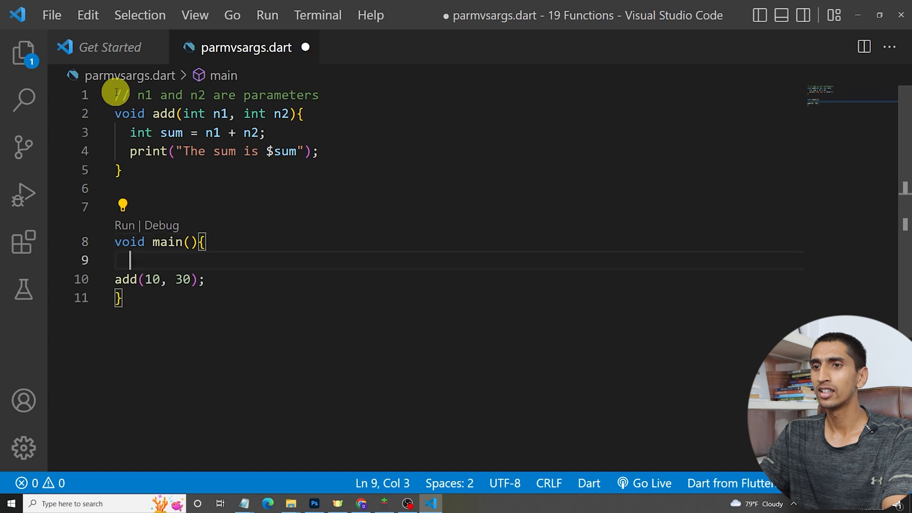
text(// a)
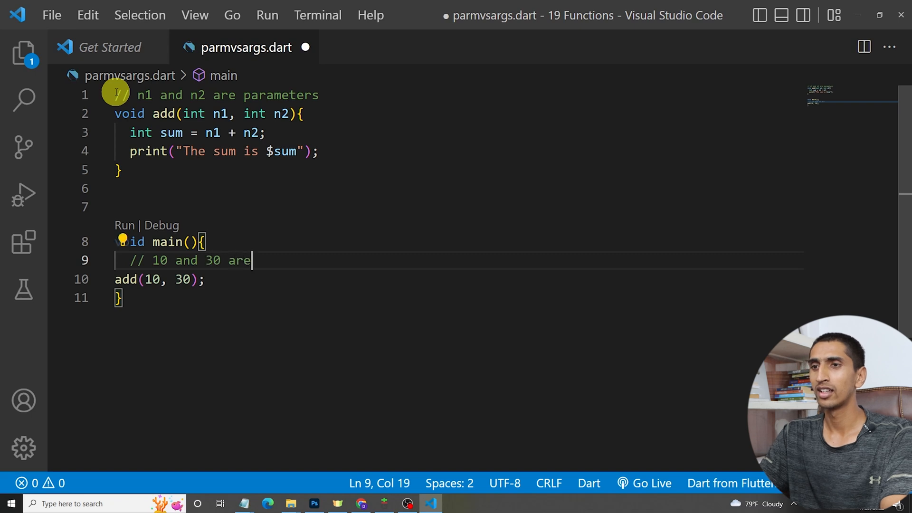
text(argumen)
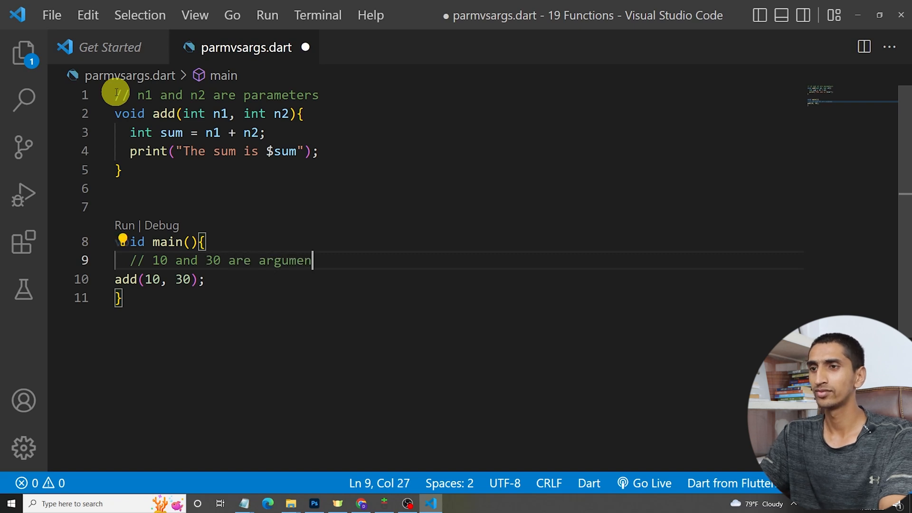
text(ts)
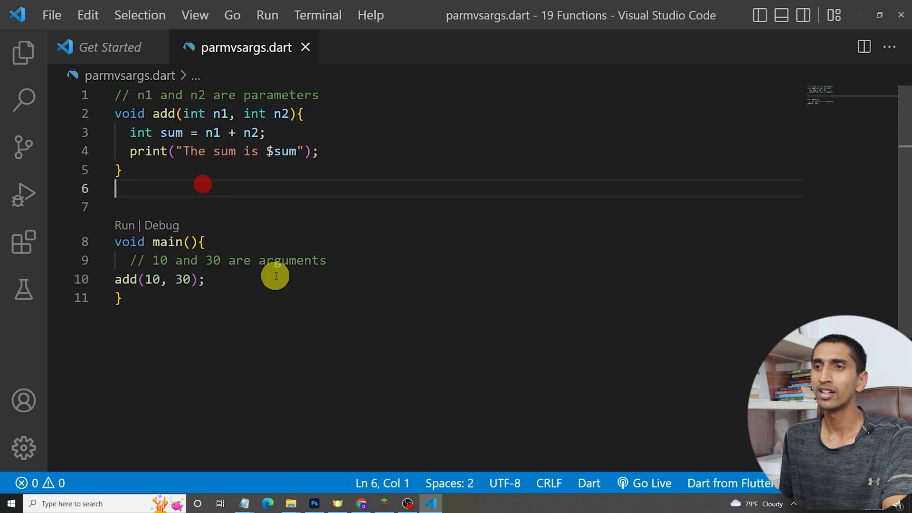
drag(184, 113, 237, 113)
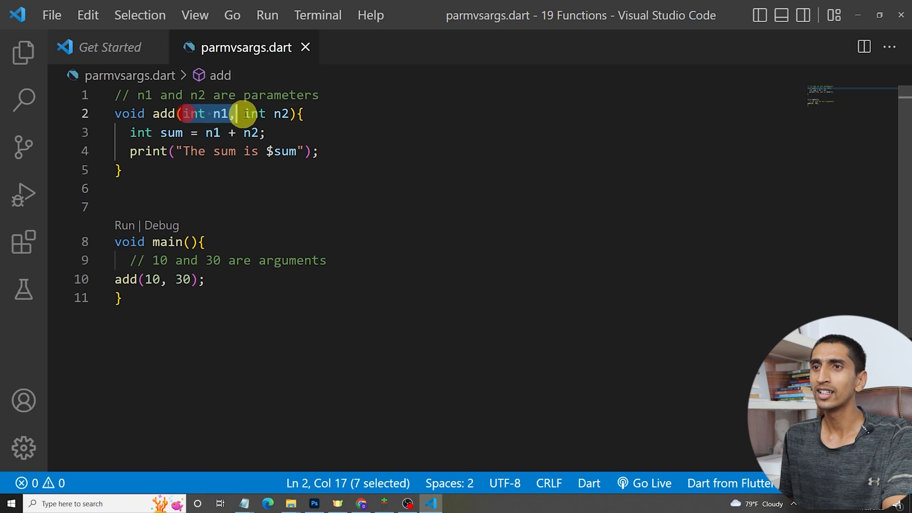
drag(236, 113, 299, 113)
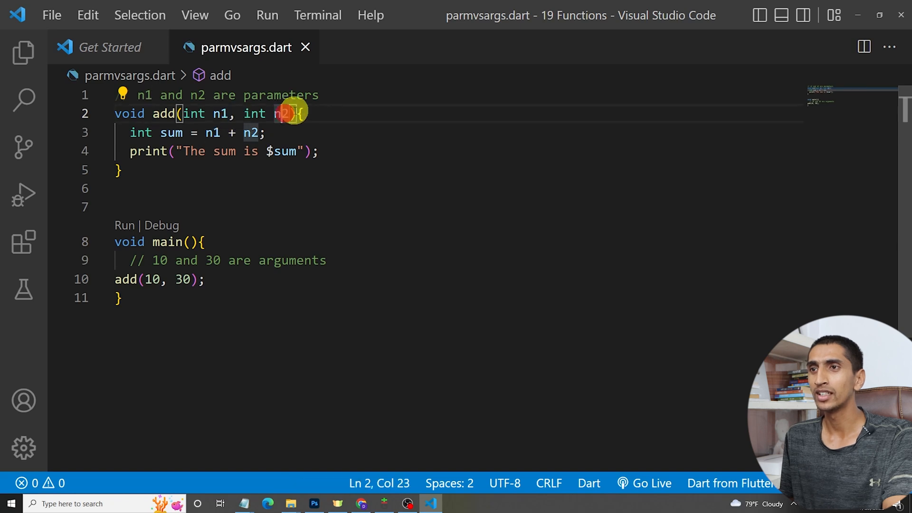
double_click(284, 95)
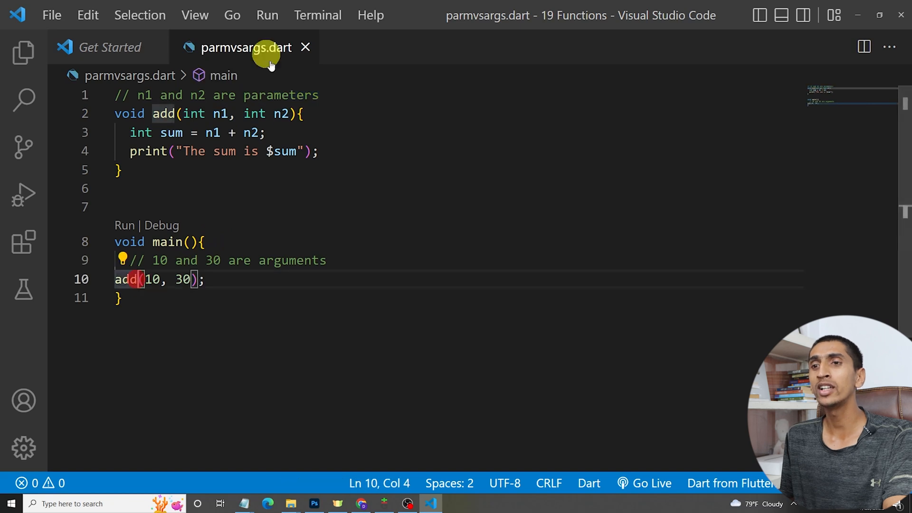
drag(146, 279, 192, 279)
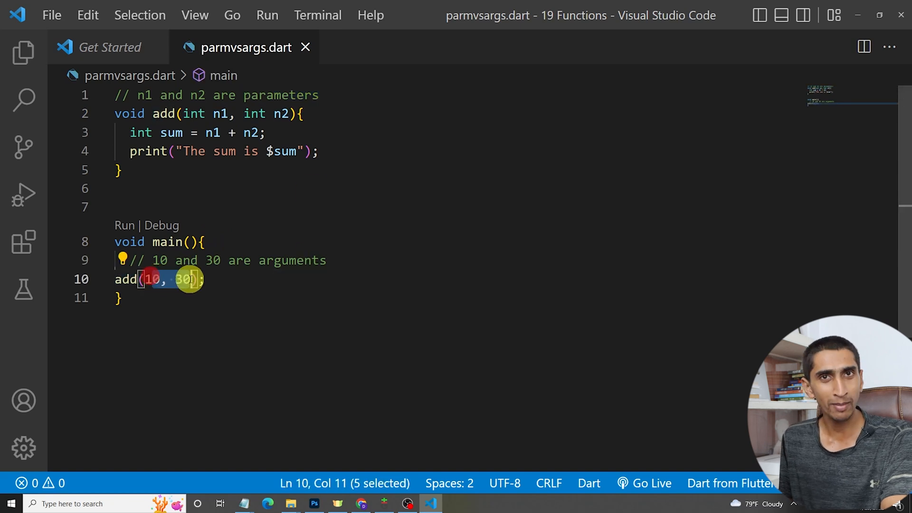